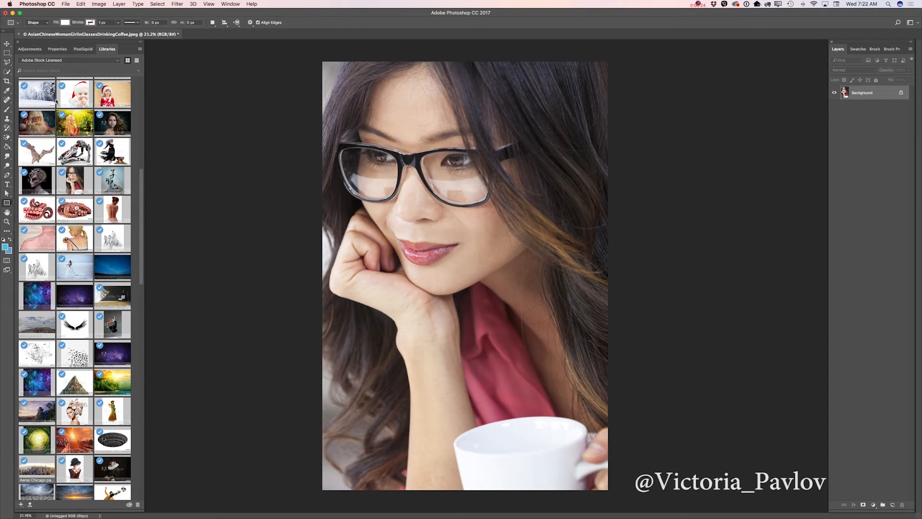
- Draw a white rectangle over the full portrait and lower its opacity to about 34%
drag(322, 56, 488, 302)
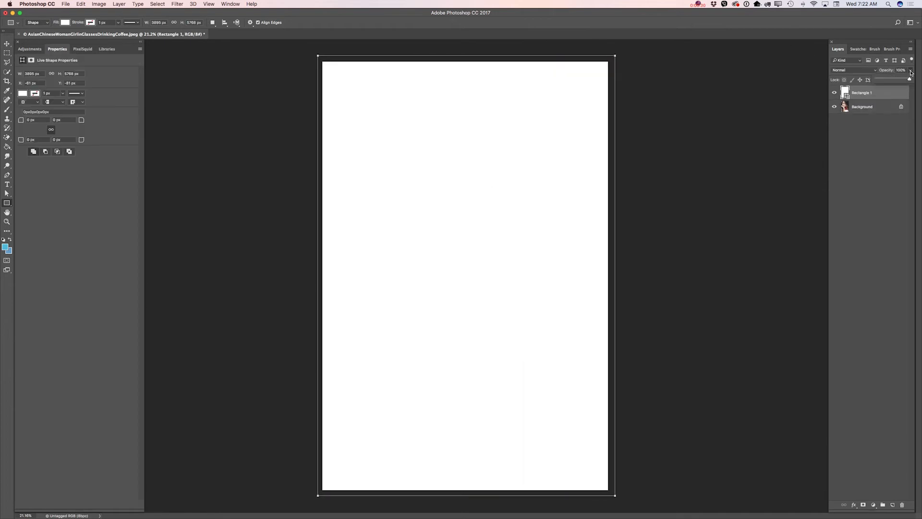
click(900, 70)
text(24)
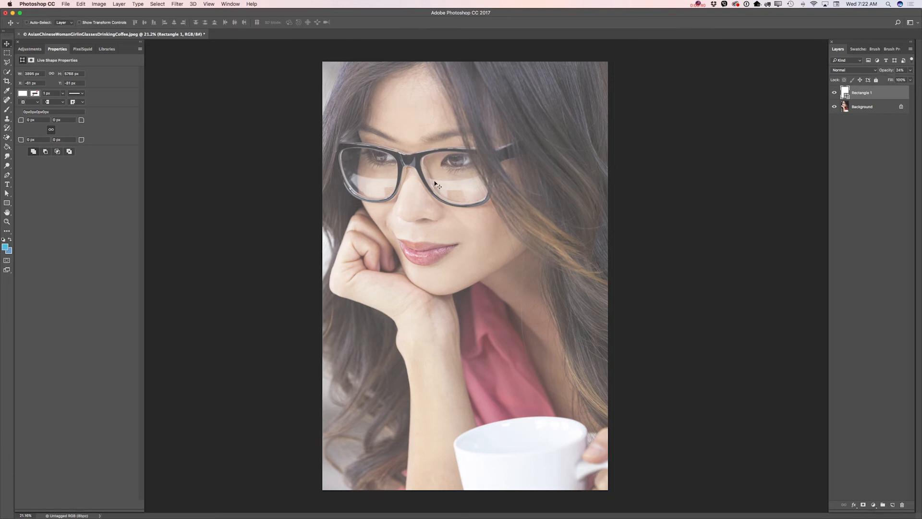
mouse_move(420, 205)
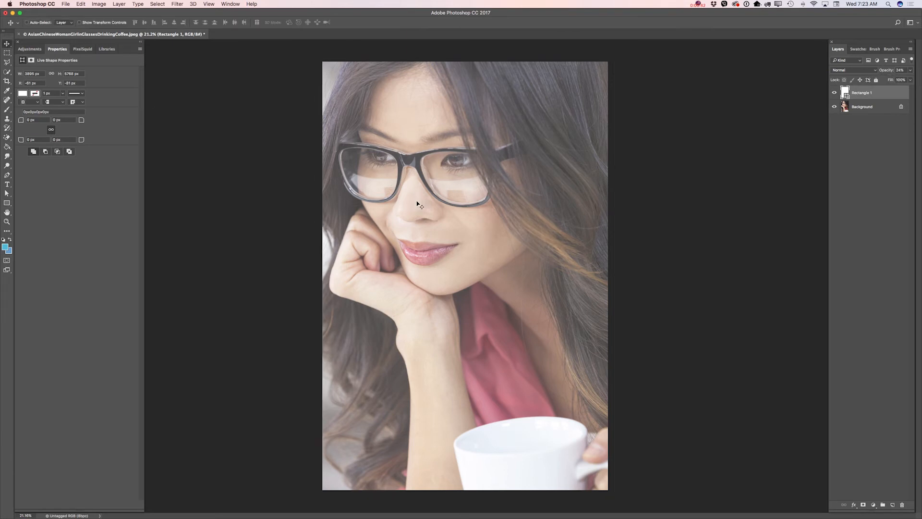
mouse_move(391, 201)
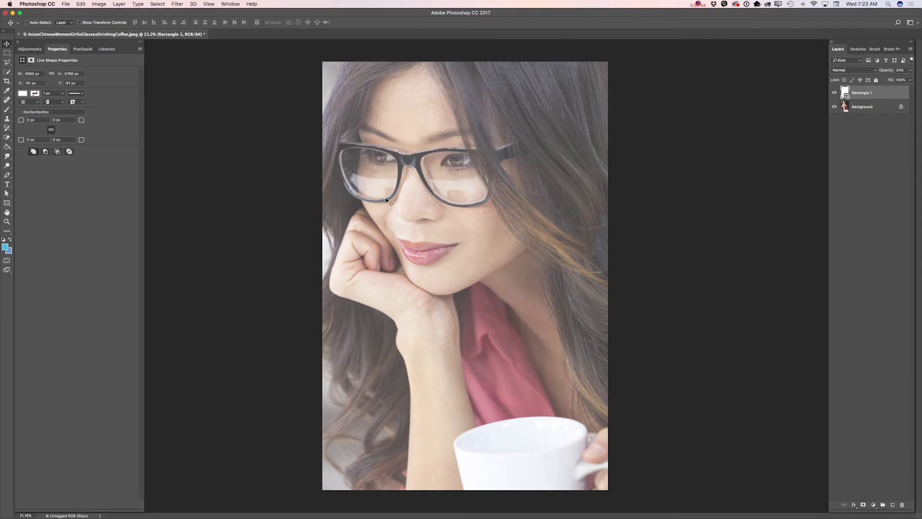
mouse_move(392, 202)
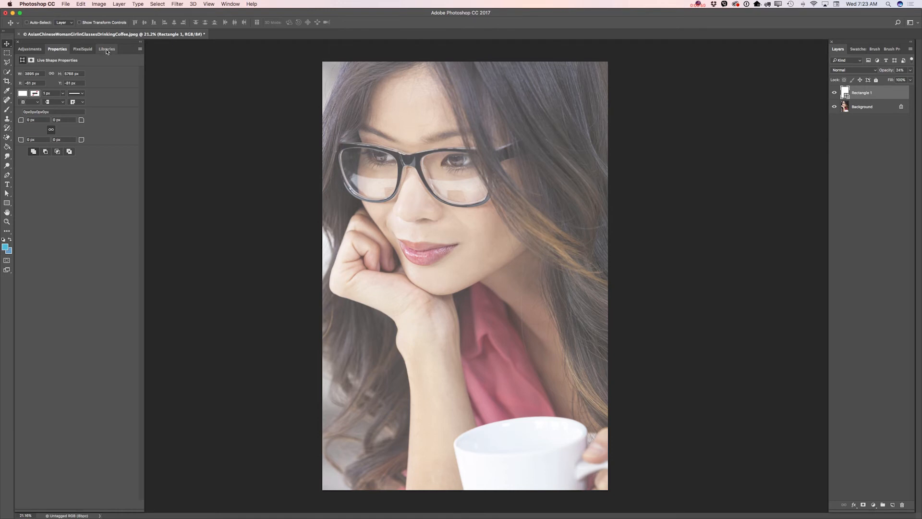
- Open the Aerial Chicago library image, copy its central skyscrapers and return to the portrait
click(106, 49)
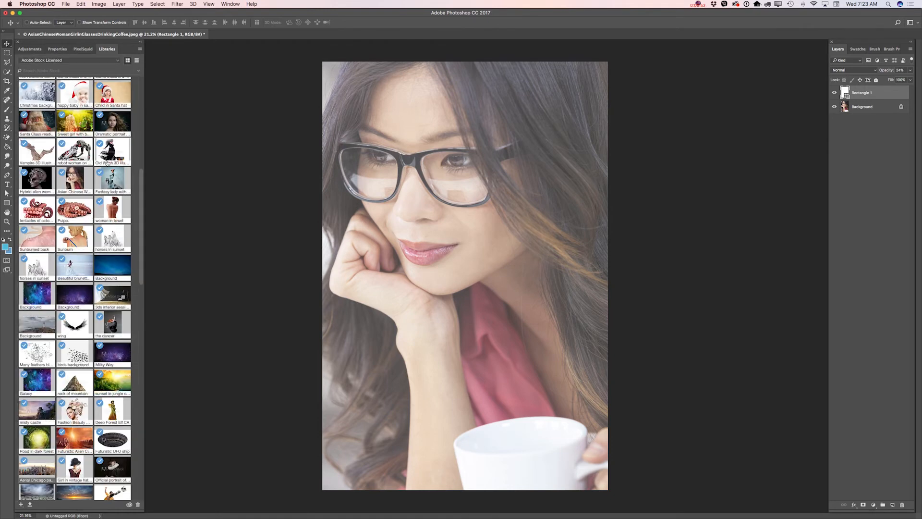
mouse_move(145, 232)
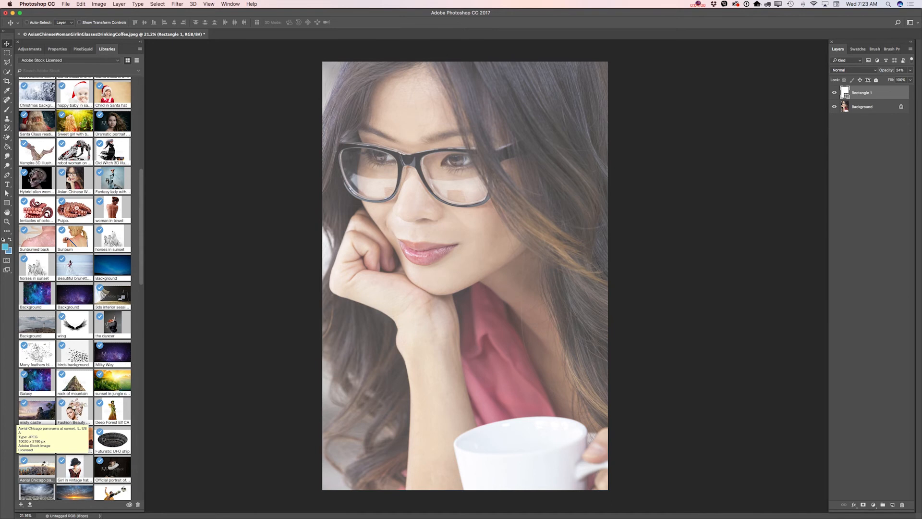
double_click(36, 440)
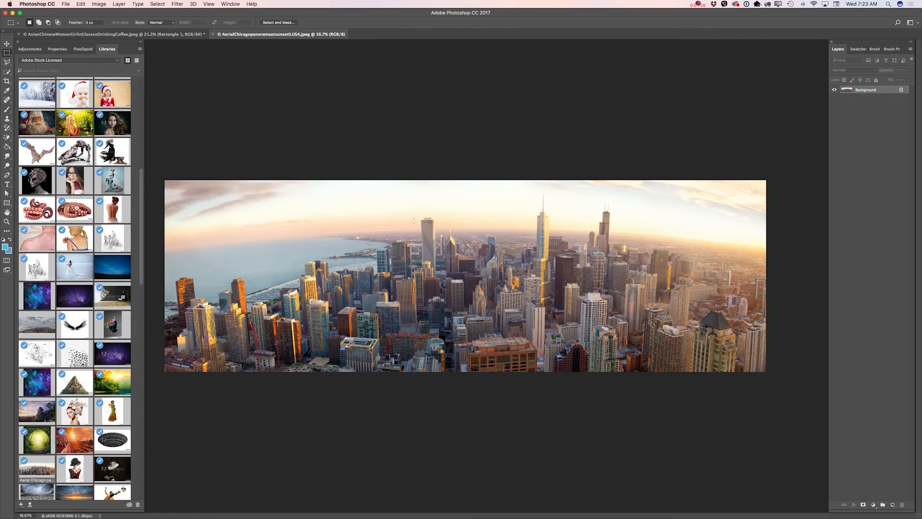
drag(404, 214, 590, 352)
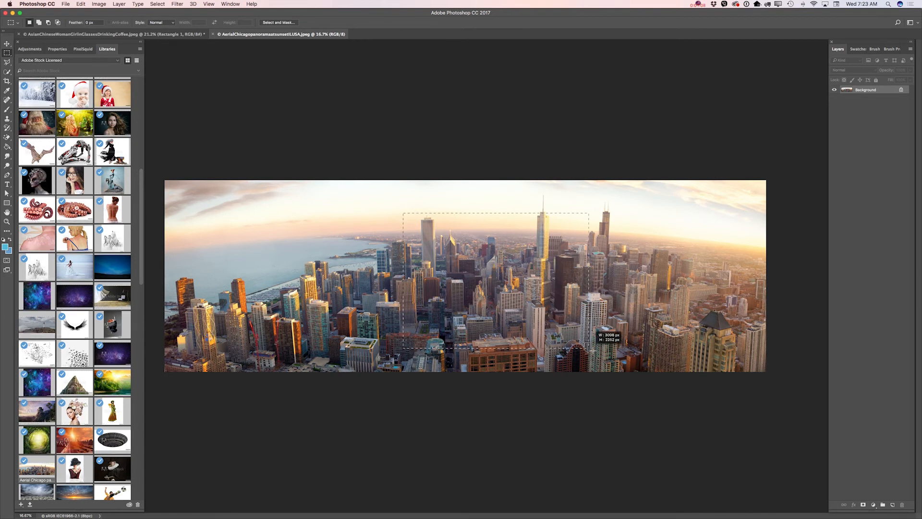
click(80, 3)
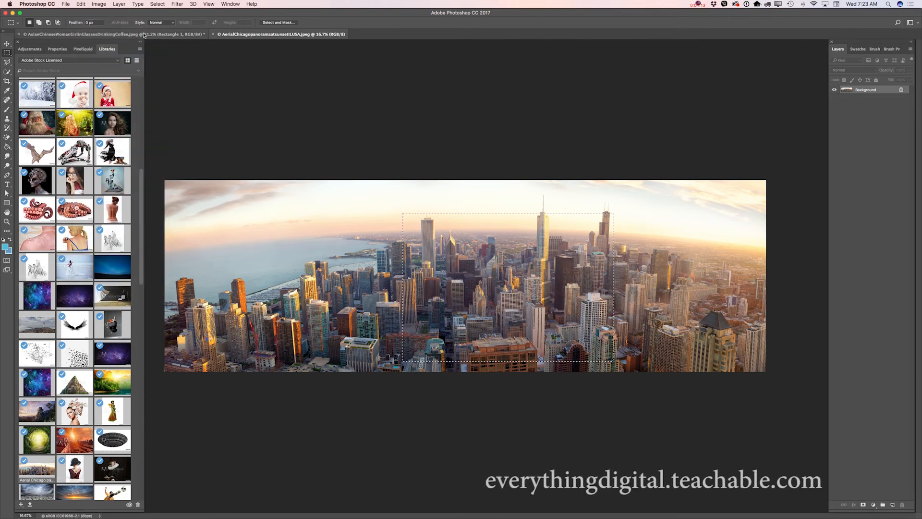
click(81, 4)
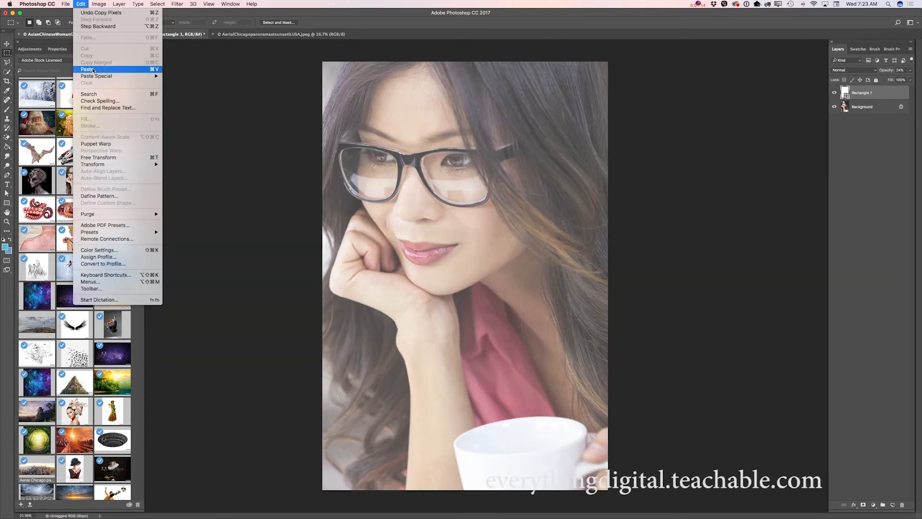
- Paste the skyline as a faint ~11% opacity layer and apply a Gaussian blur
click(87, 69)
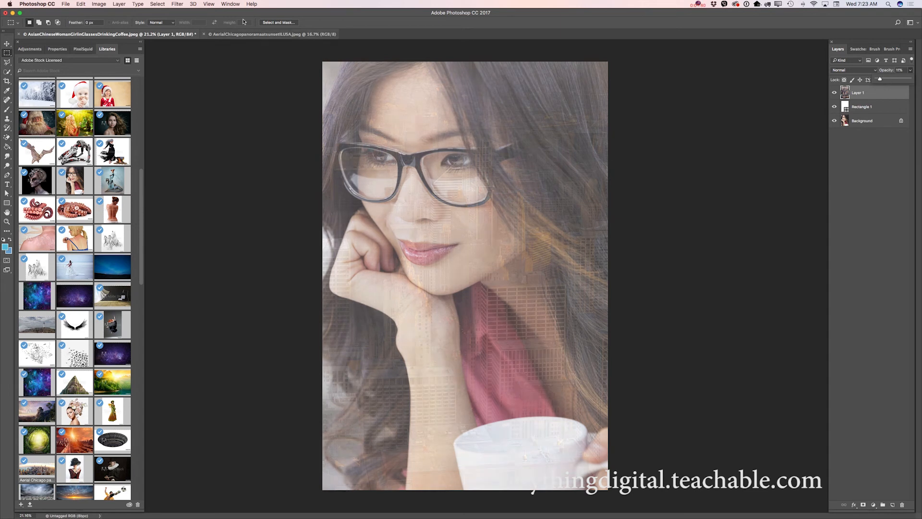
click(177, 4)
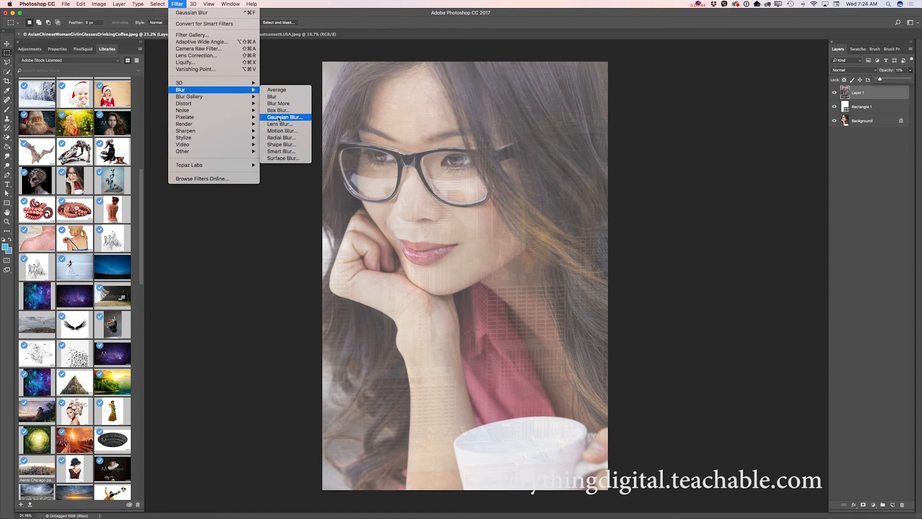
click(284, 117)
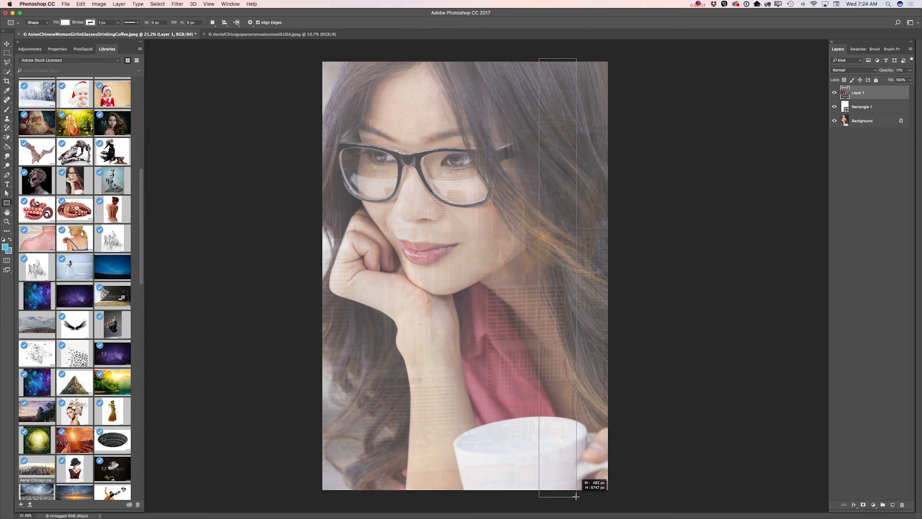
- Draw a tall narrow white strip down the right side at 30% opacity
drag(540, 58, 575, 495)
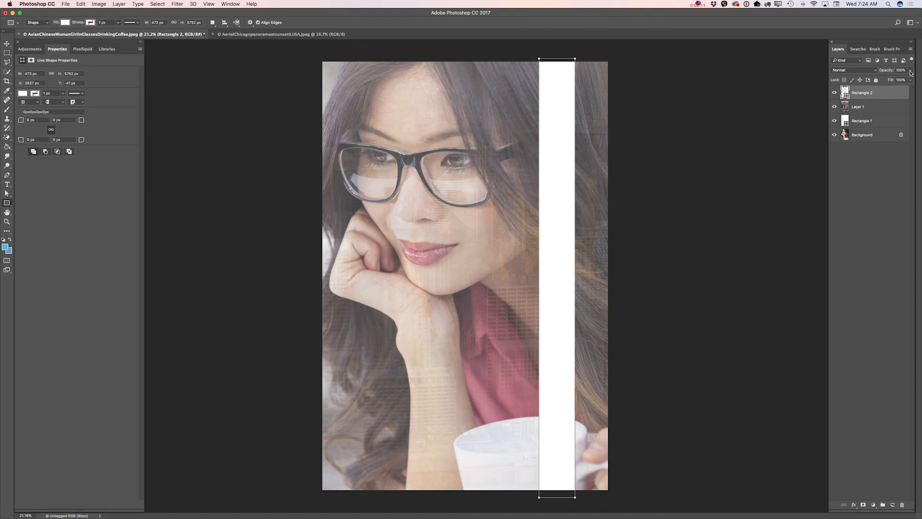
click(886, 80)
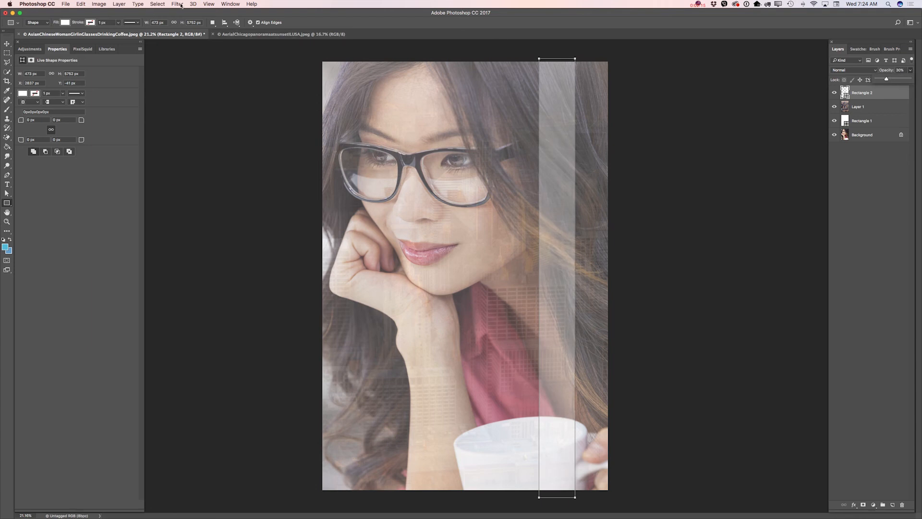
click(177, 4)
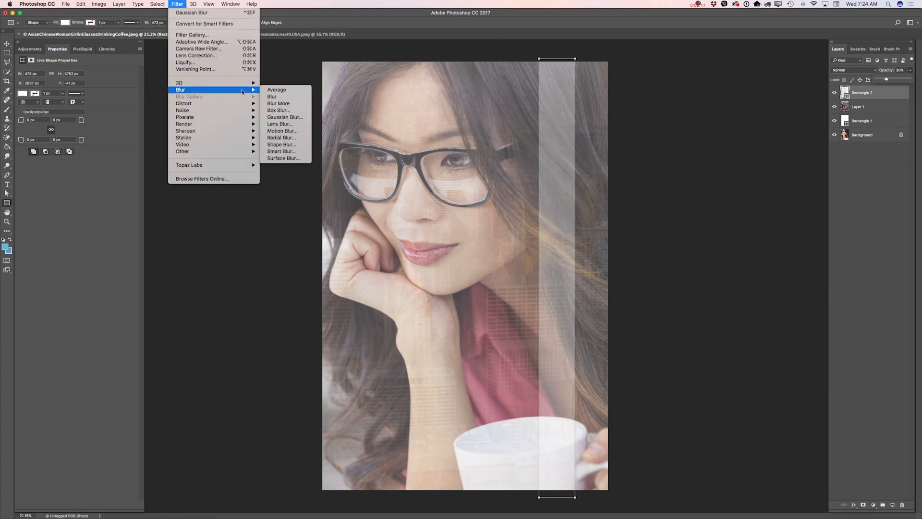
mouse_move(285, 117)
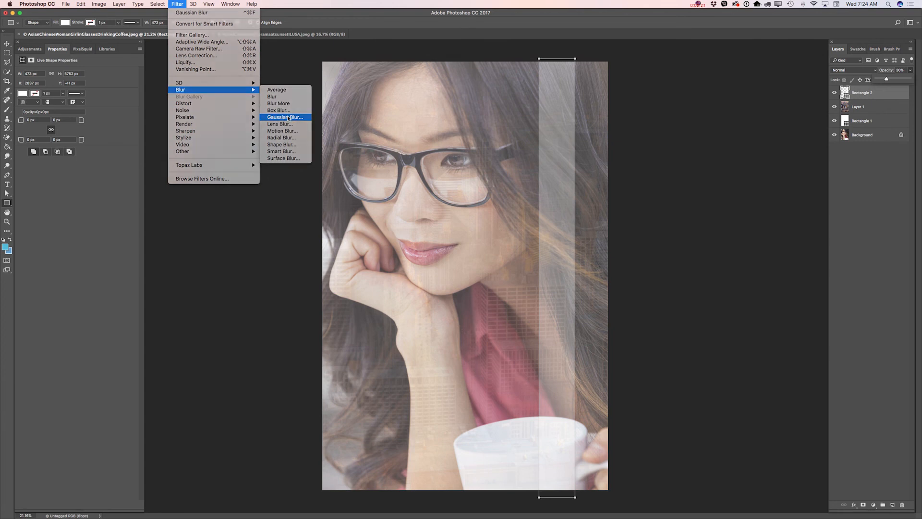
- Apply a Gaussian Blur of about 75 px to the strip as a smart object
click(284, 117)
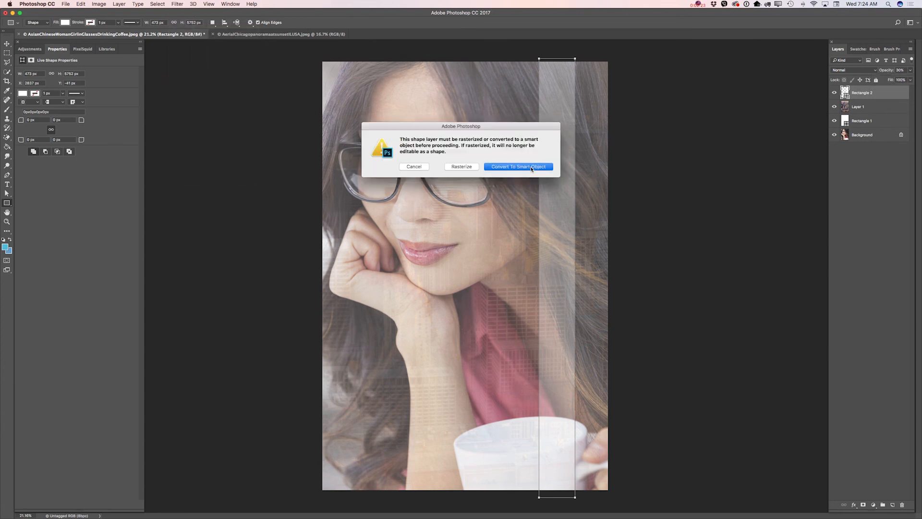
click(517, 167)
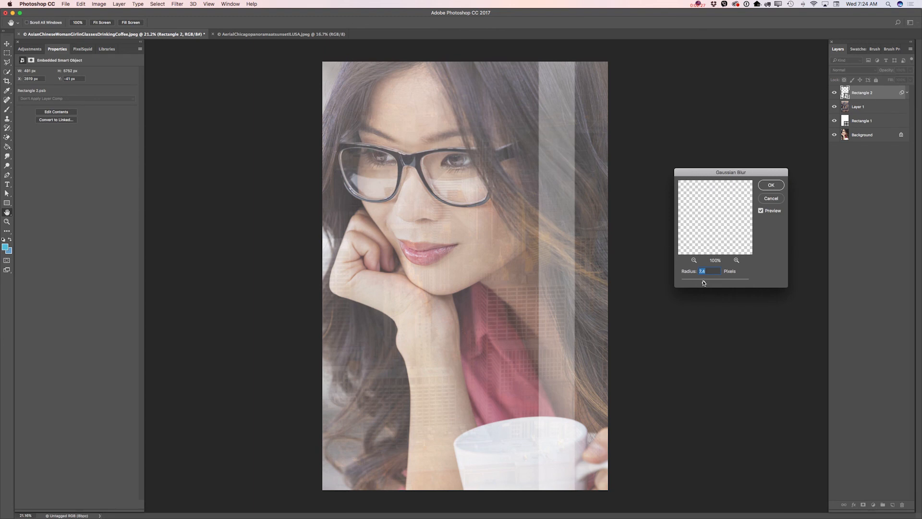
drag(703, 282, 724, 282)
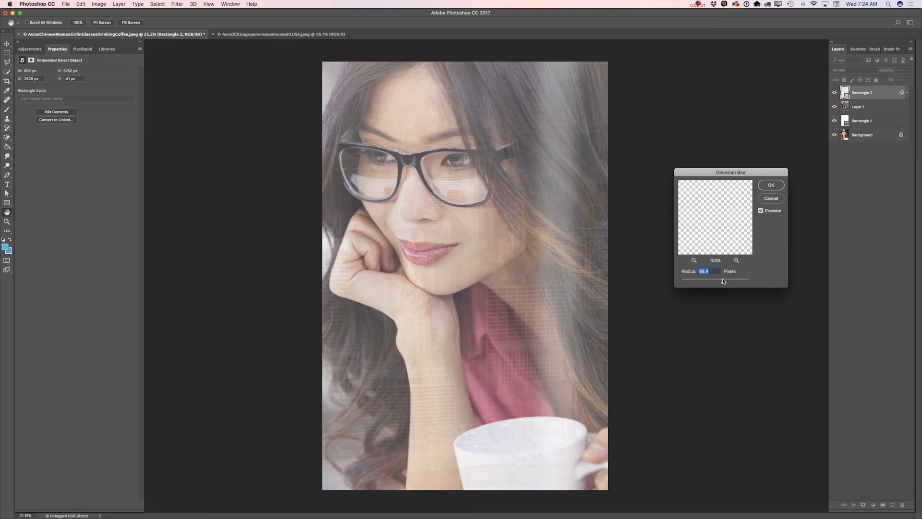
drag(709, 280, 727, 281)
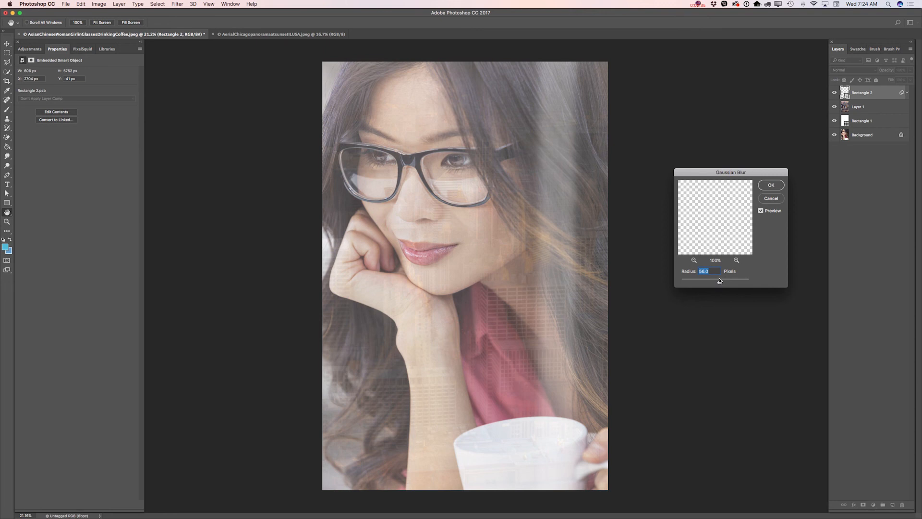
drag(713, 281, 721, 281)
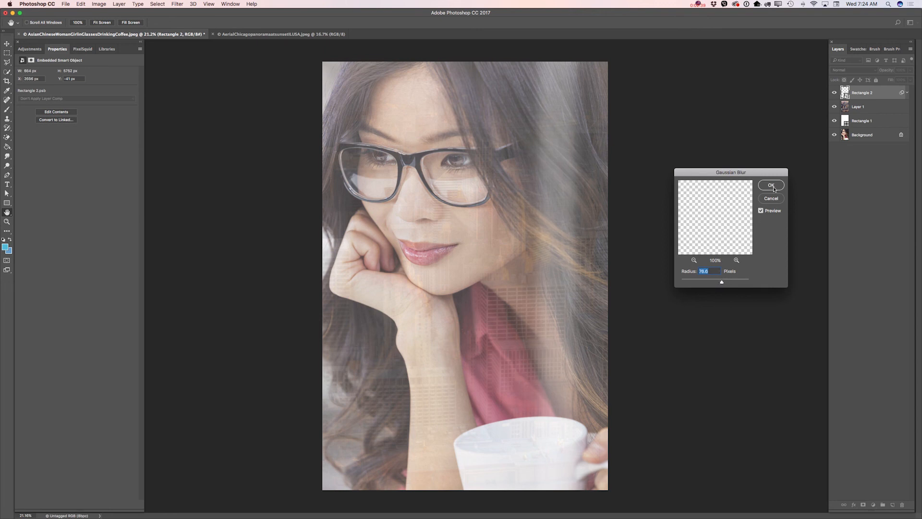
click(771, 184)
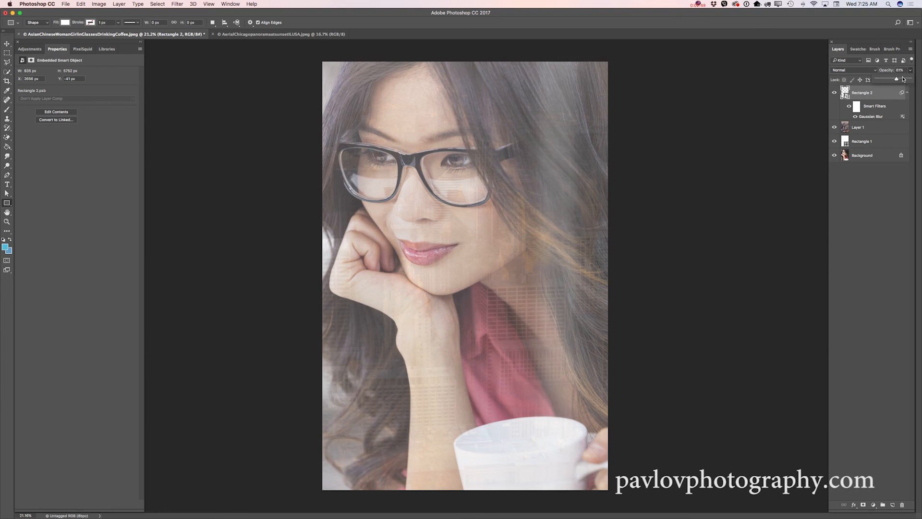
- Lower the blurred light streak to 41% opacity and select the Move tool
drag(905, 80, 889, 80)
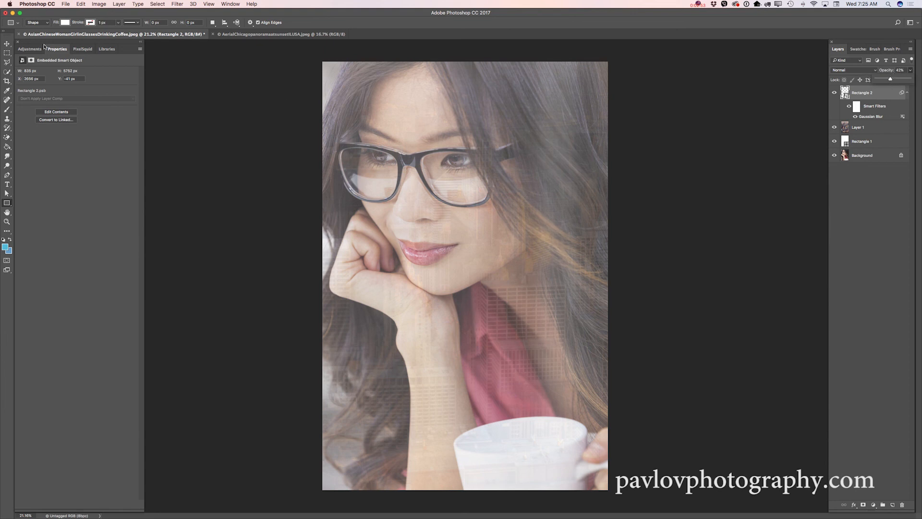
click(7, 45)
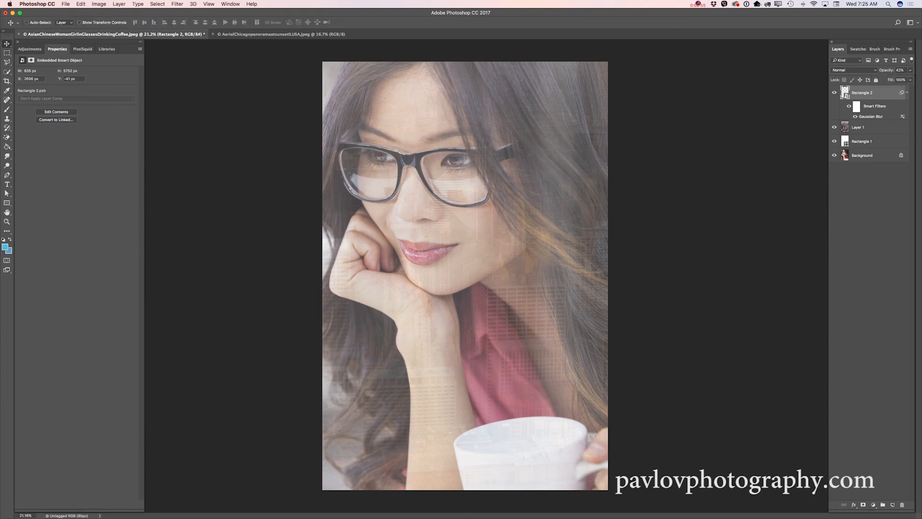
mouse_move(755, 100)
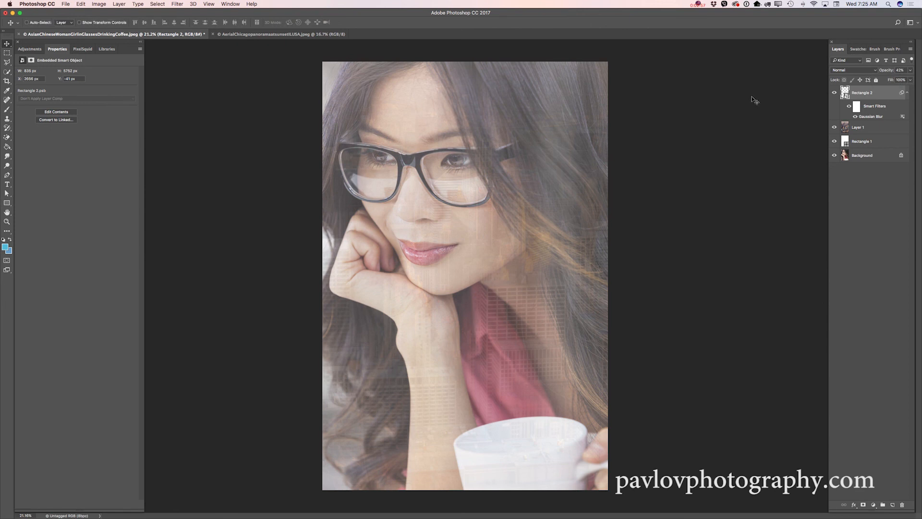
mouse_move(675, 125)
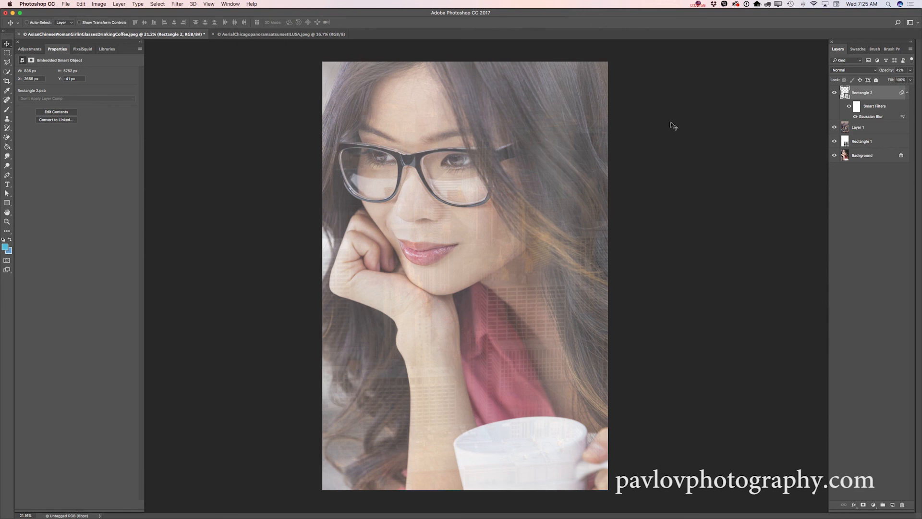